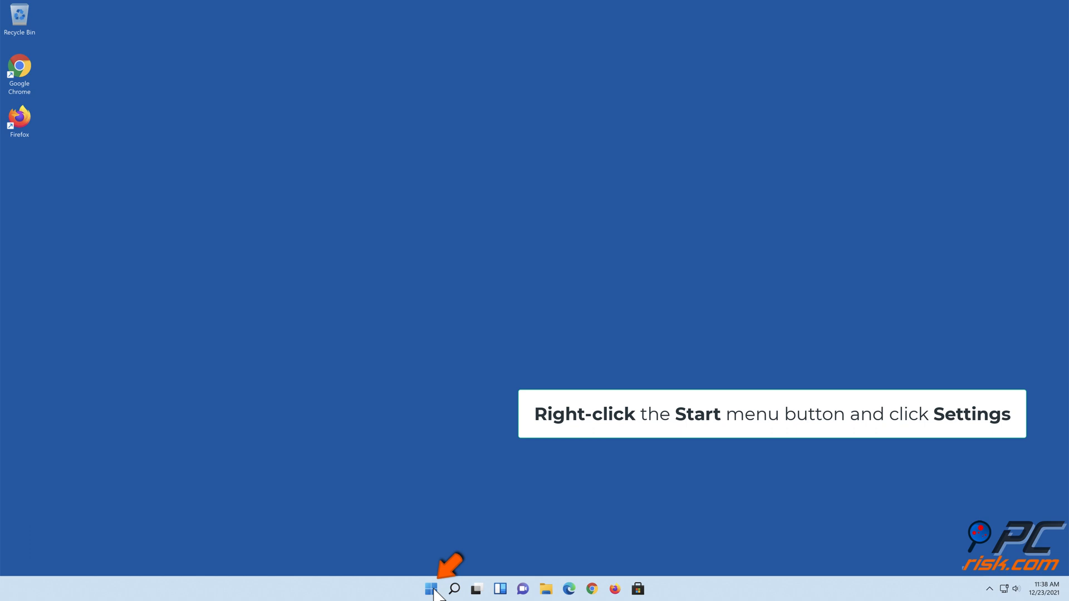
Open Windows 11 Settings from the Start button's right-click quick link menu
right_click(431, 588)
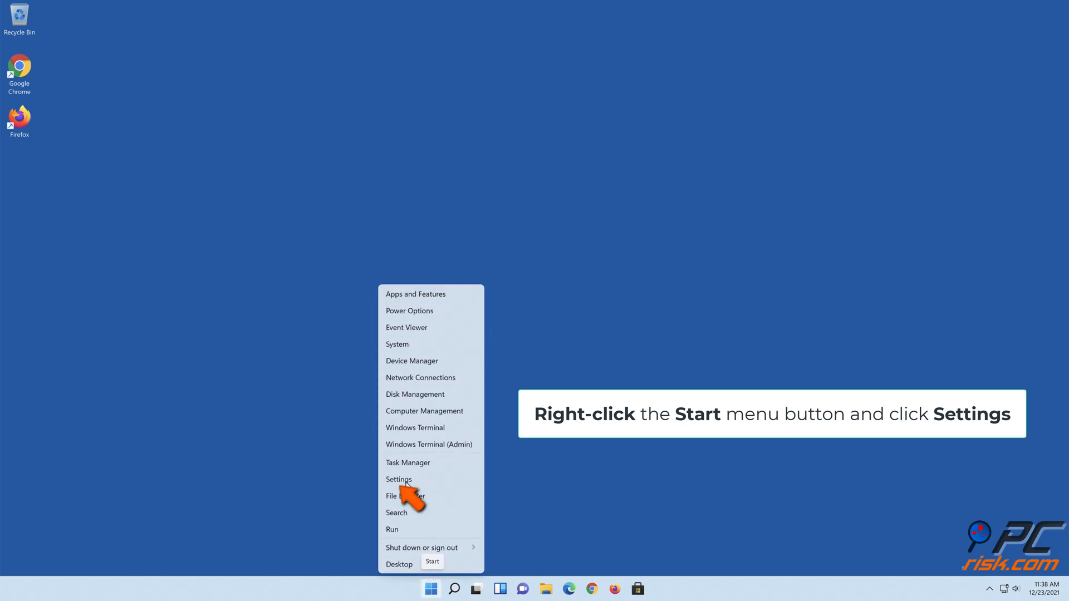
left_click(399, 480)
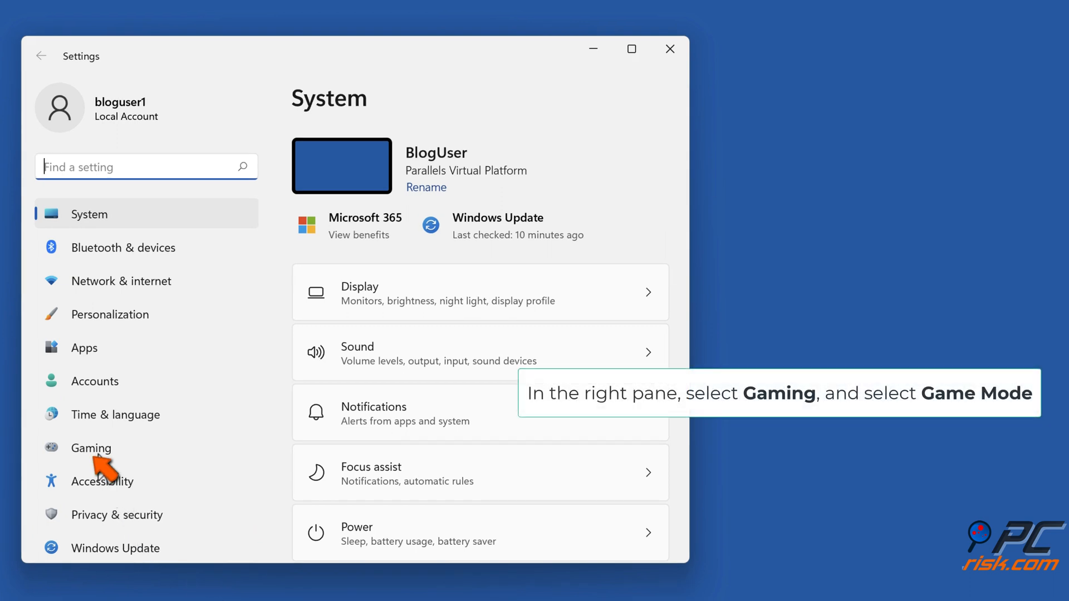
Switch Gaming > Game Mode to Off and close the Settings window
left_click(91, 448)
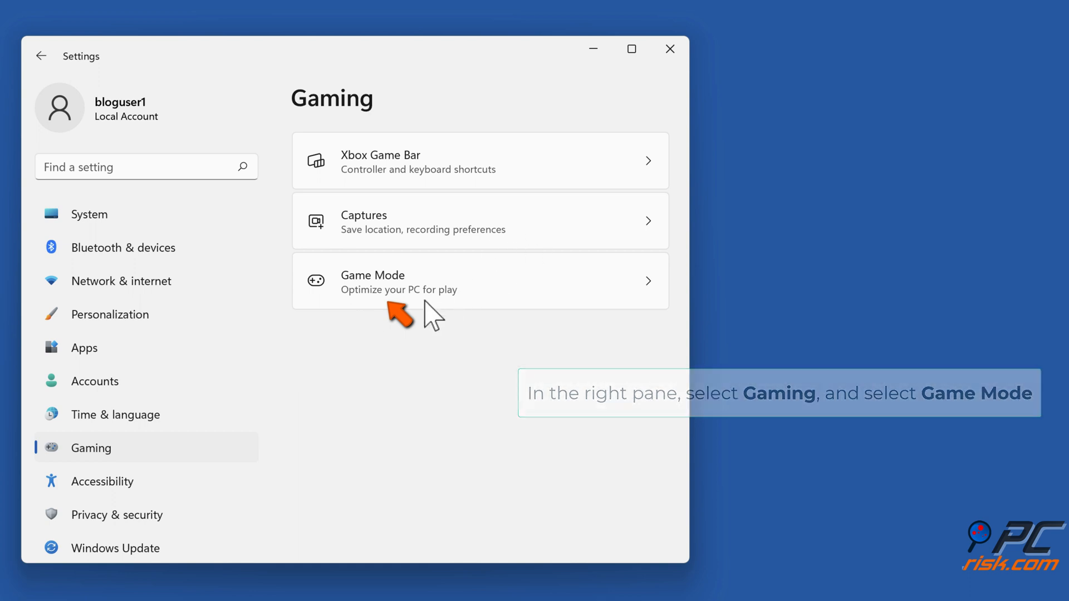
left_click(479, 280)
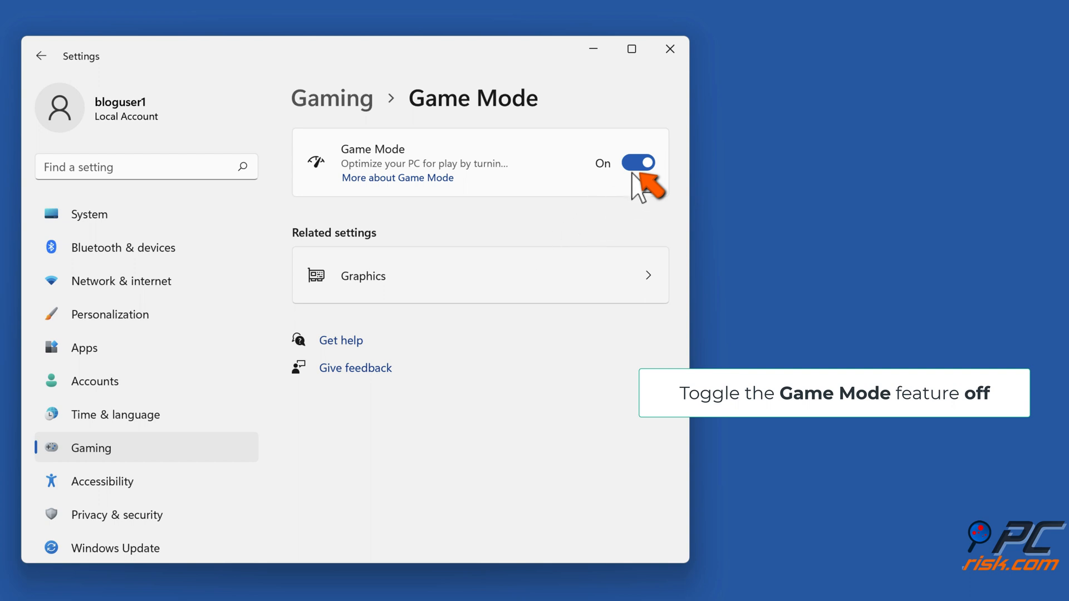
left_click(636, 162)
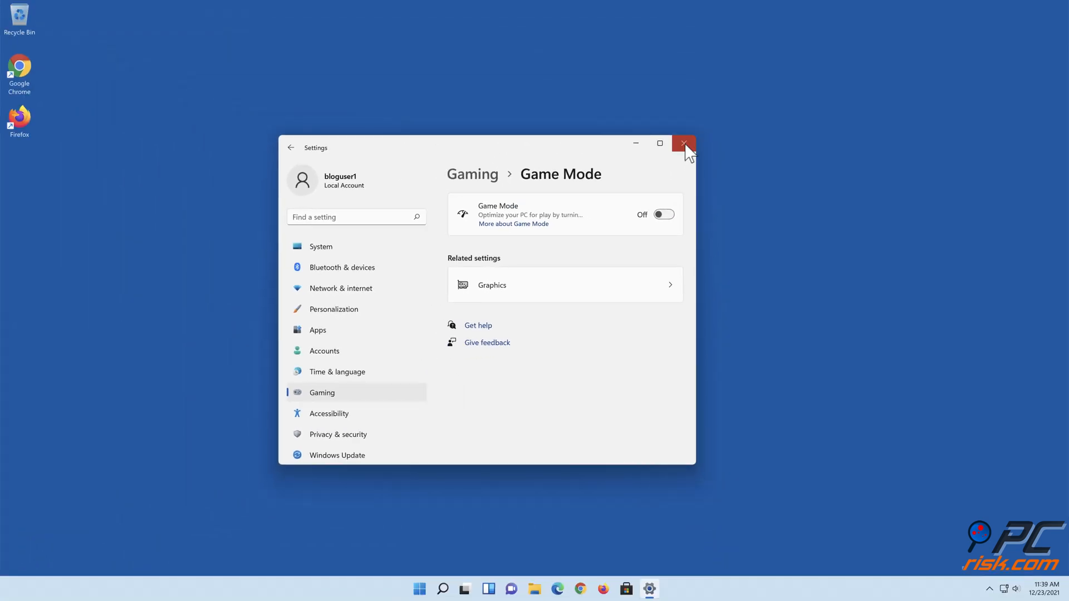
left_click(683, 143)
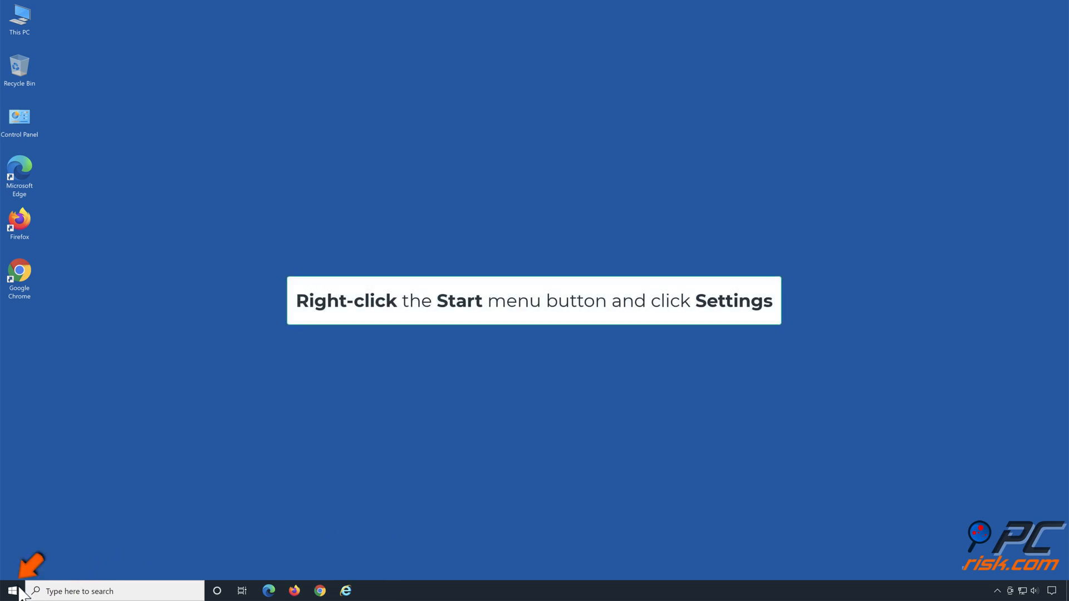
Open Windows 10 Settings from the Start button's right-click menu
right_click(12, 590)
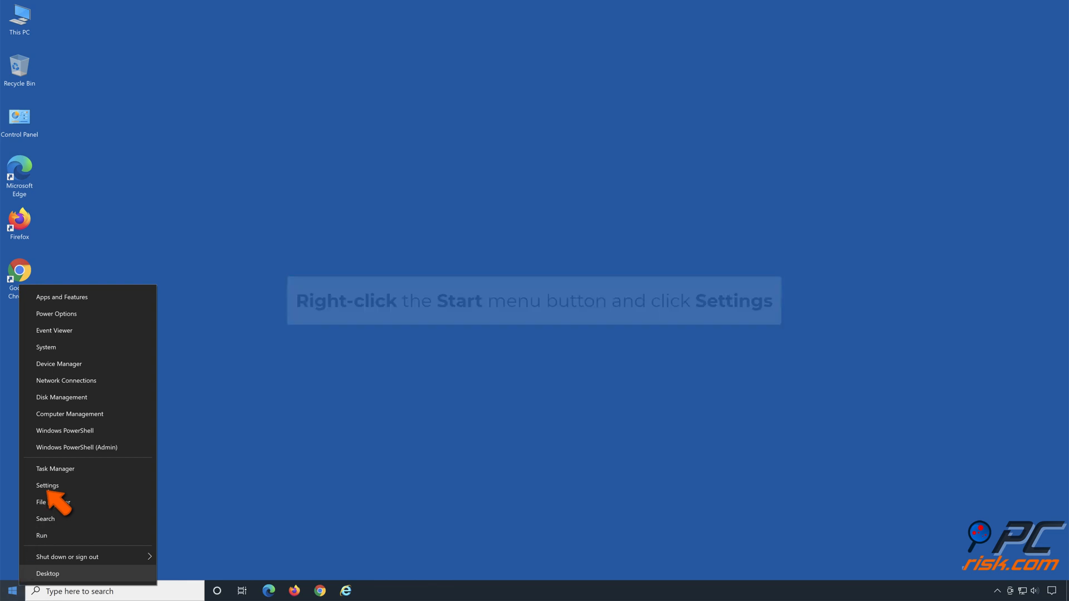
left_click(47, 486)
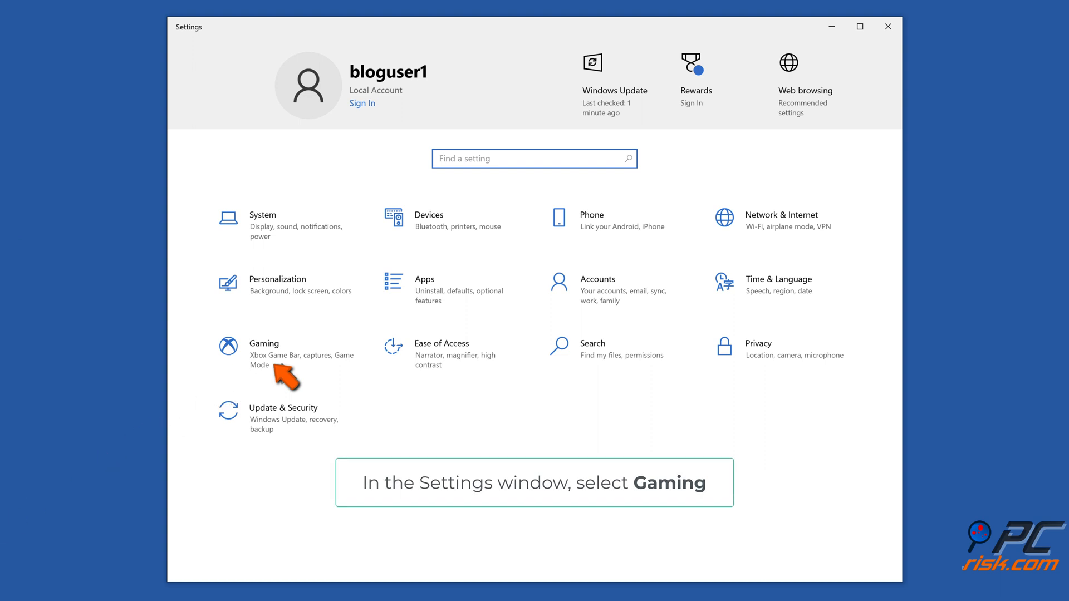
Turn Gaming > Game Mode off on Windows 10 and close Settings
left_click(264, 352)
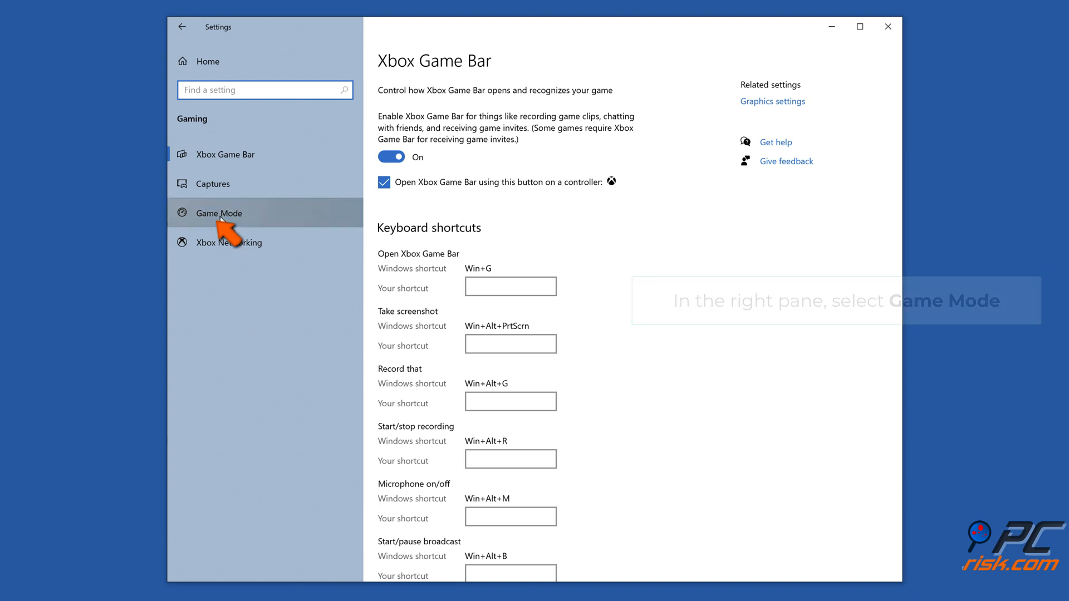
left_click(219, 212)
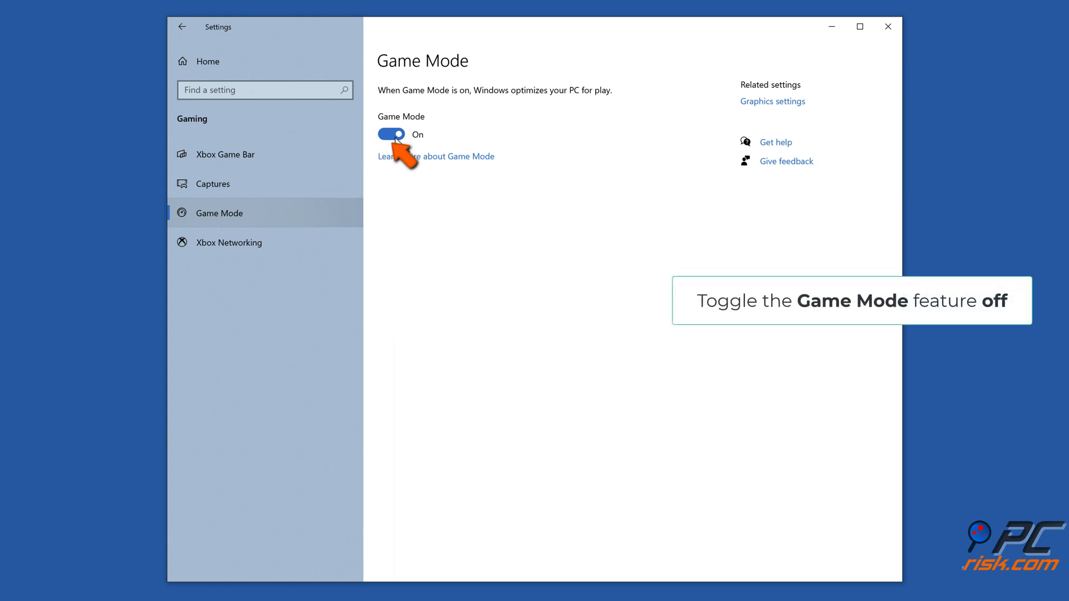
left_click(391, 134)
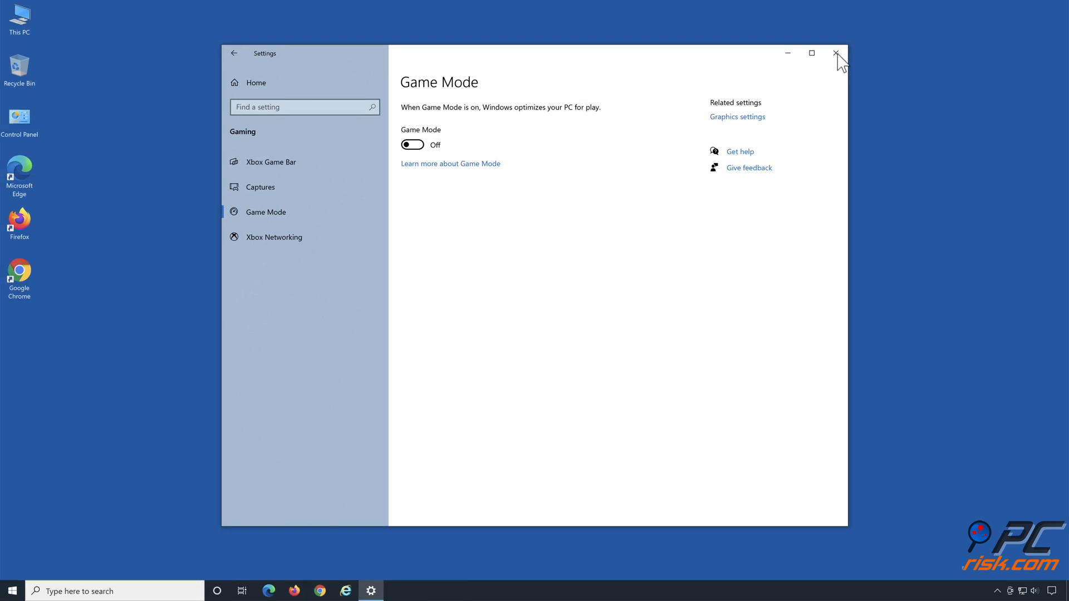
left_click(835, 54)
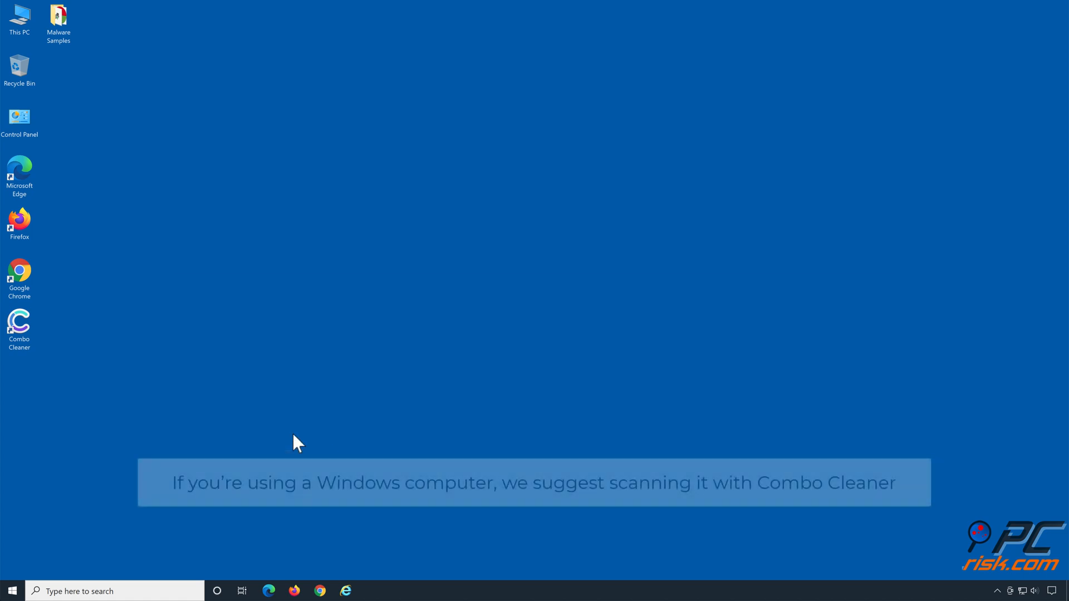
Launch Combo Cleaner, run a scan, quarantine all 21 threats and dismiss the summary
double_click(19, 324)
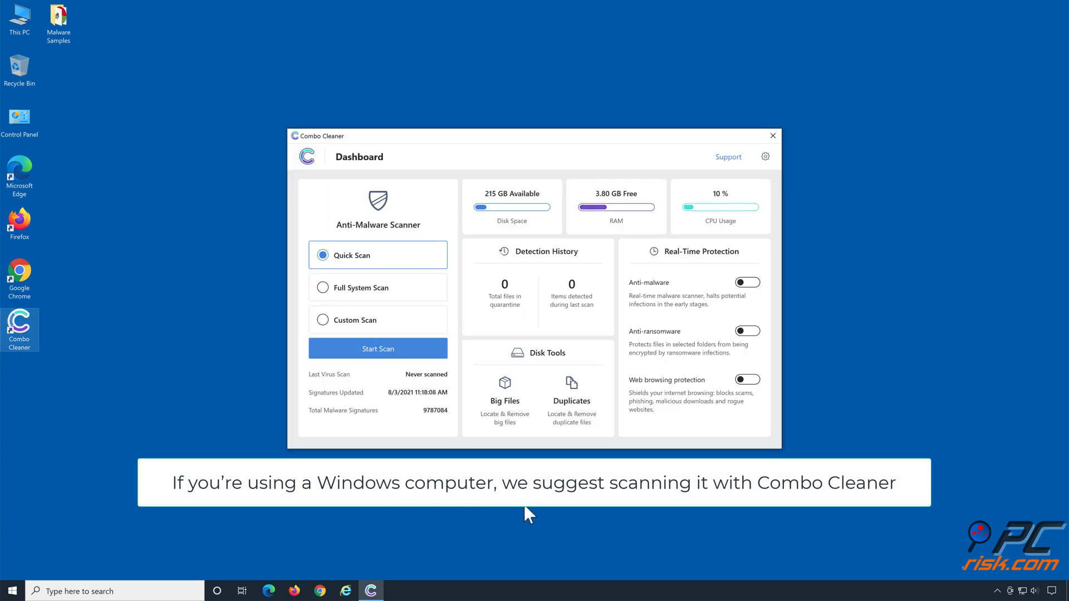
left_click(377, 348)
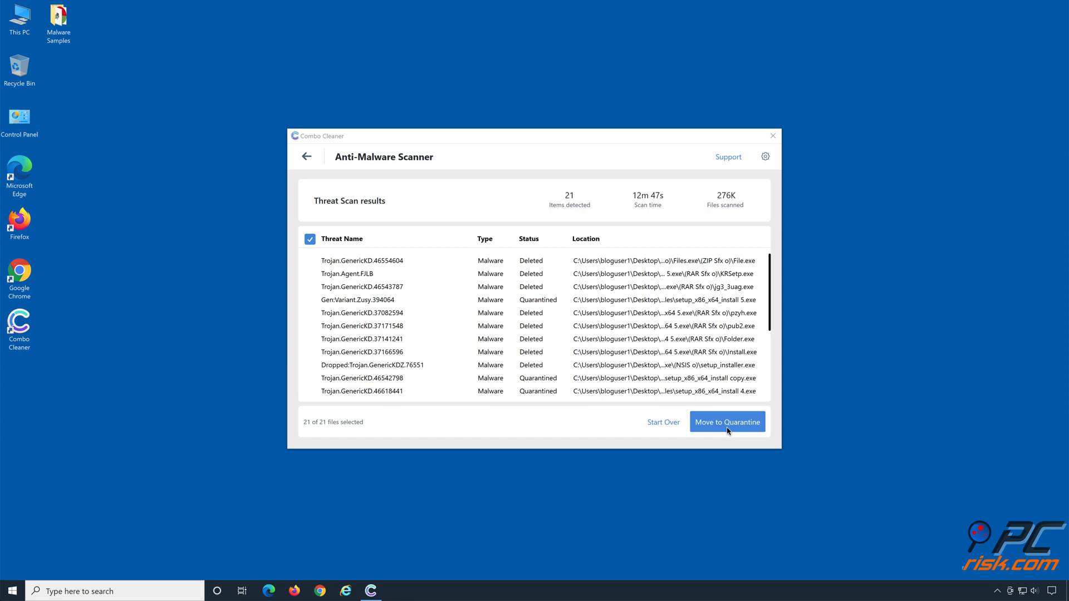
left_click(727, 422)
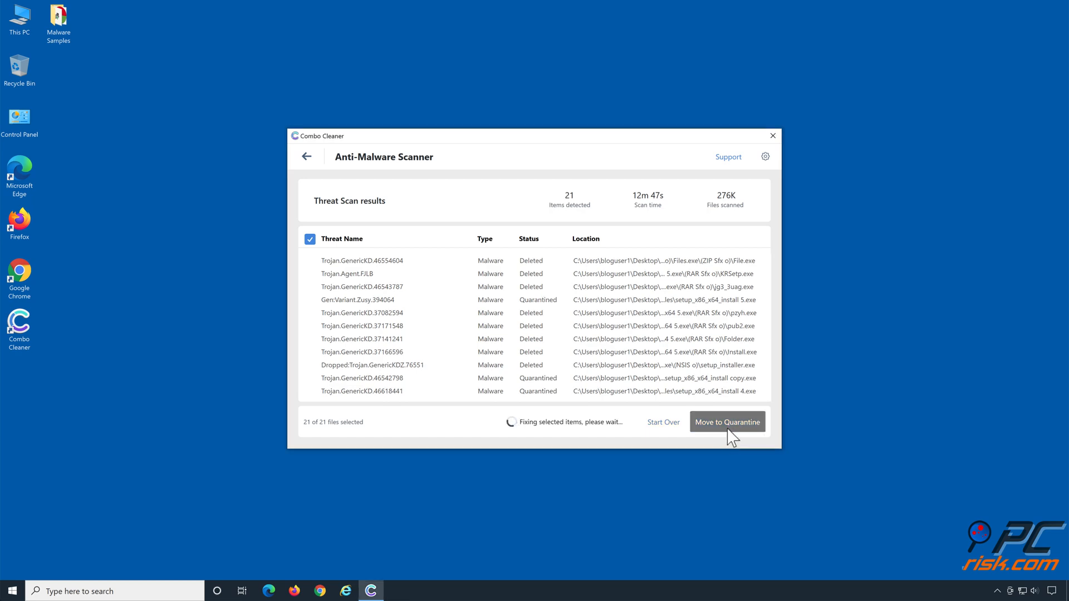
left_click(726, 421)
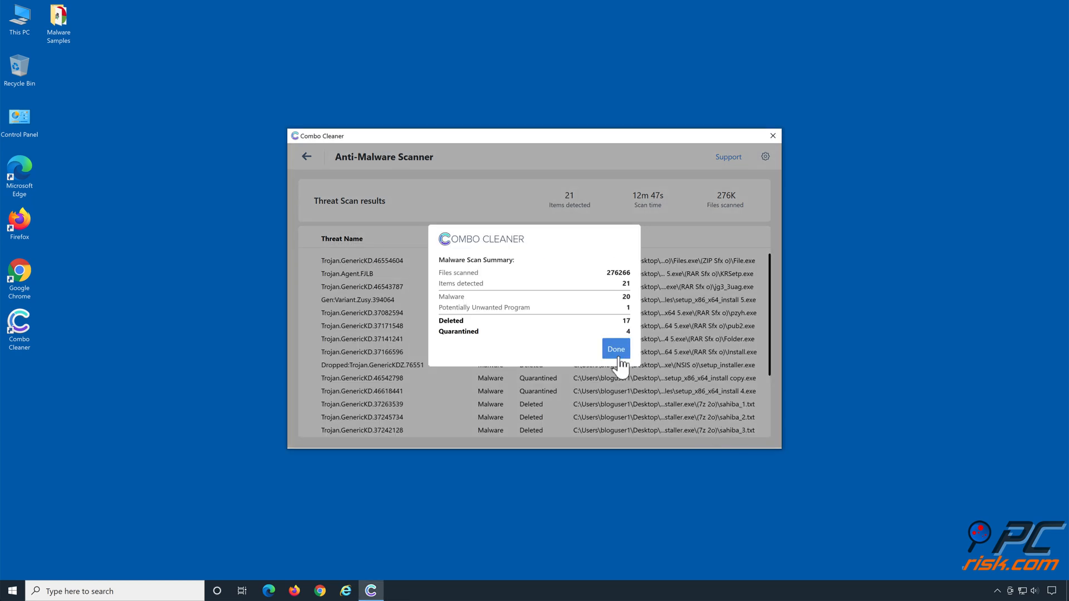
left_click(614, 349)
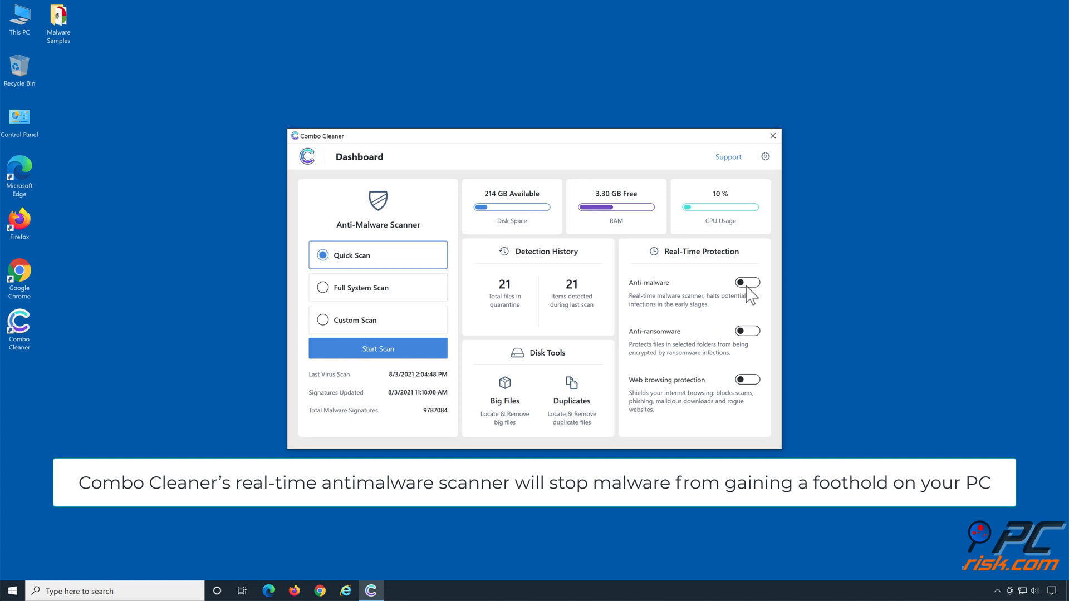
Enable anti-malware and web browsing protection, adding Libraries > Documents as a ransomware-protected folder
left_click(747, 282)
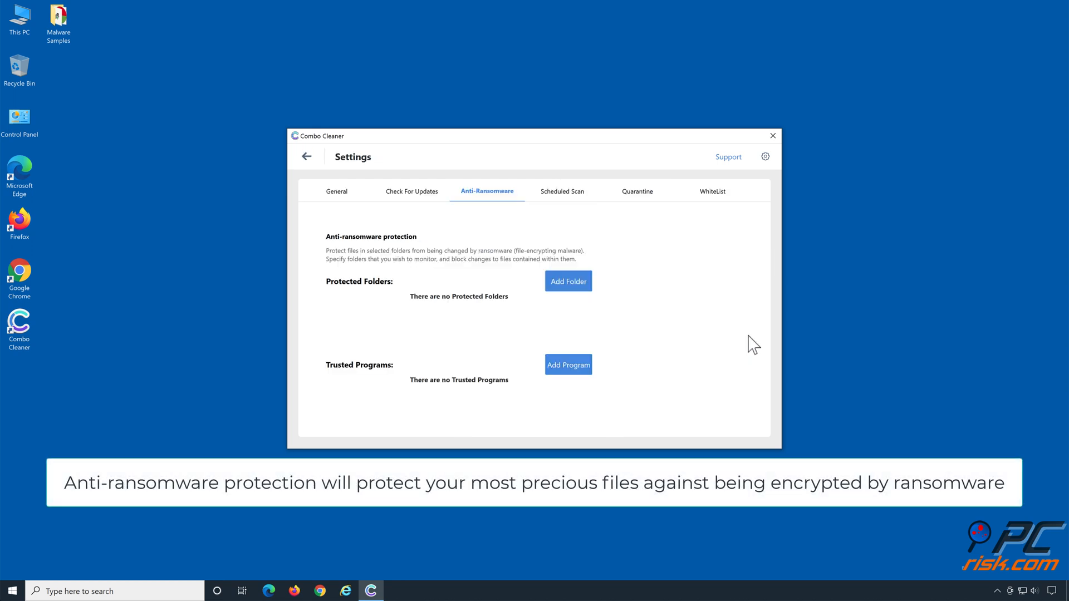
left_click(567, 280)
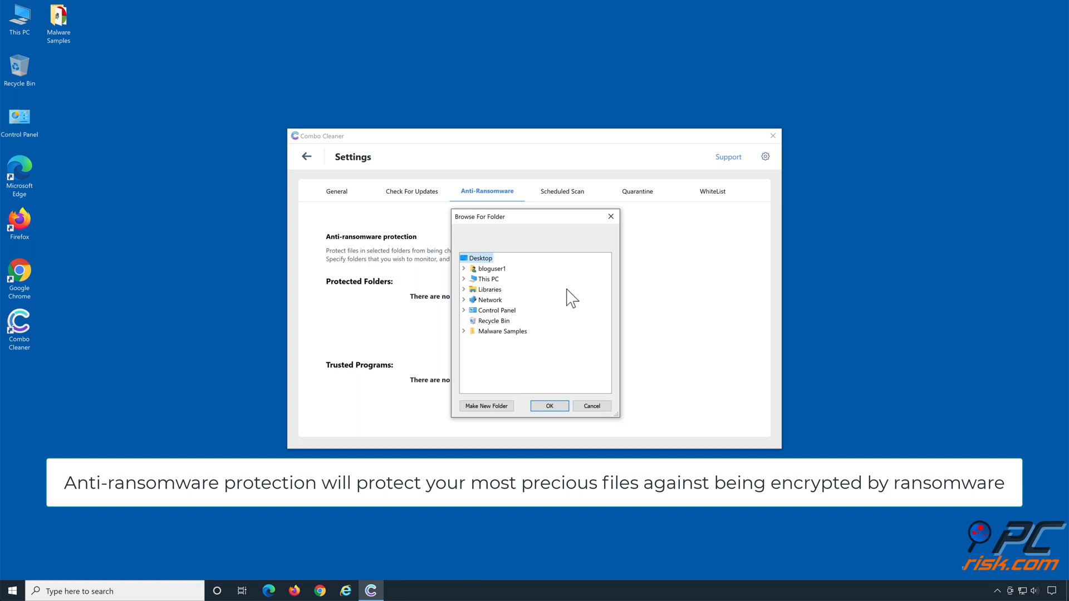
left_click(464, 289)
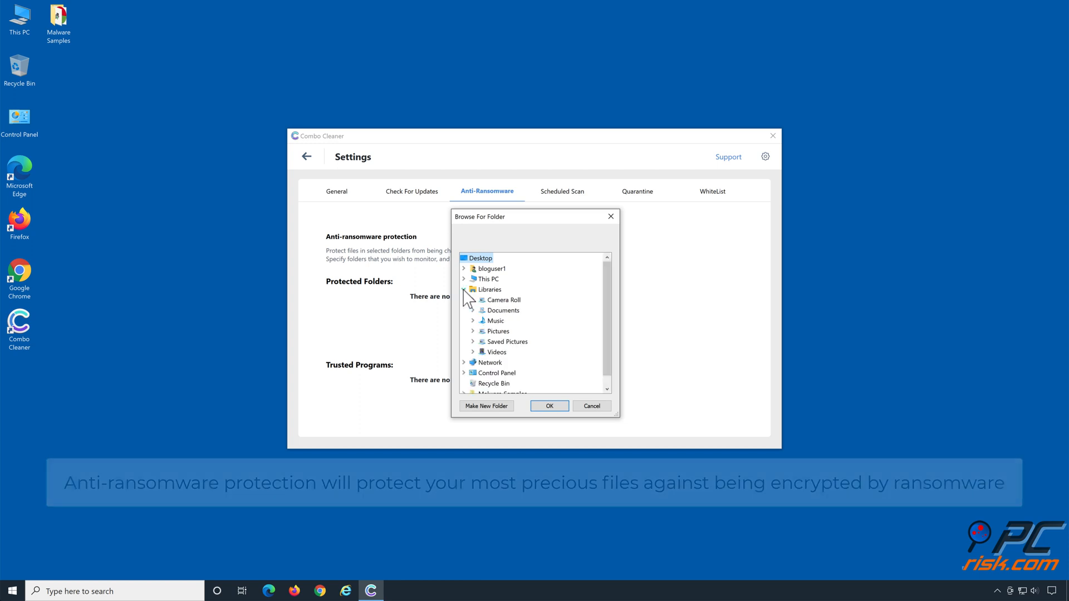
left_click(473, 310)
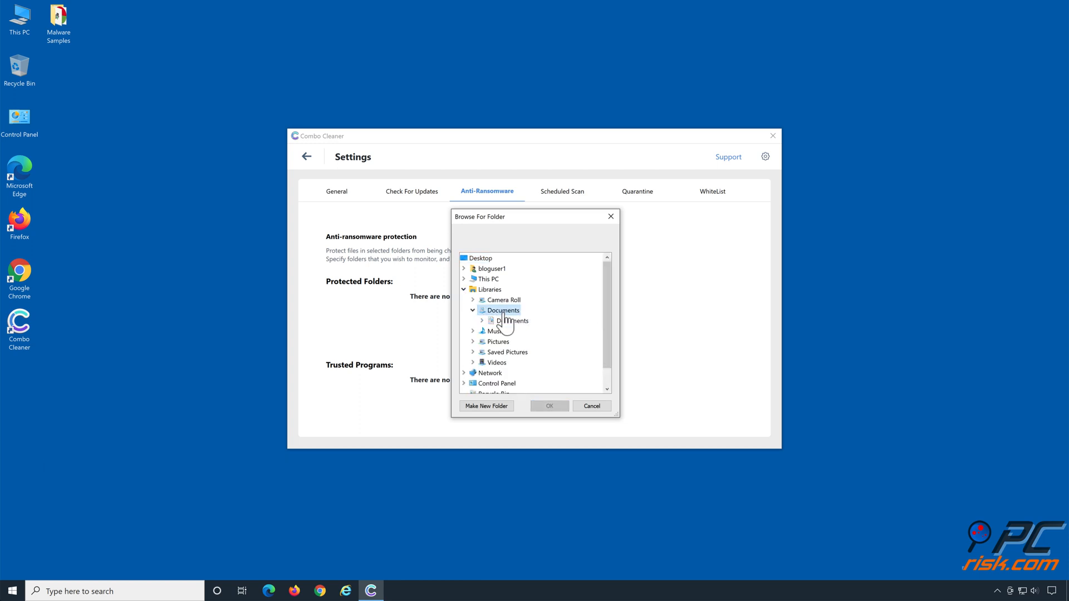
left_click(510, 320)
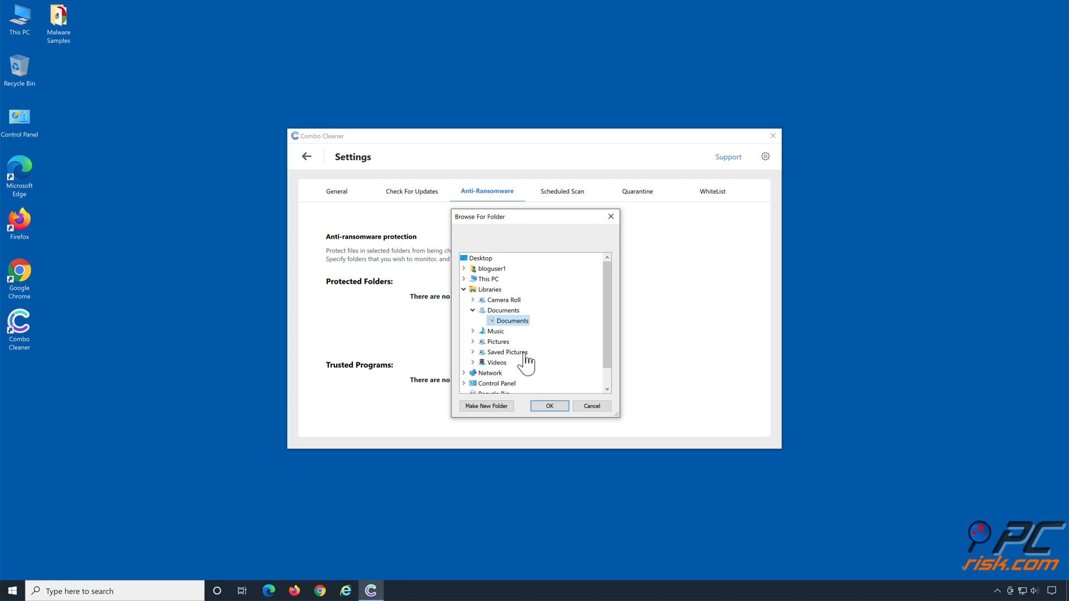
left_click(549, 405)
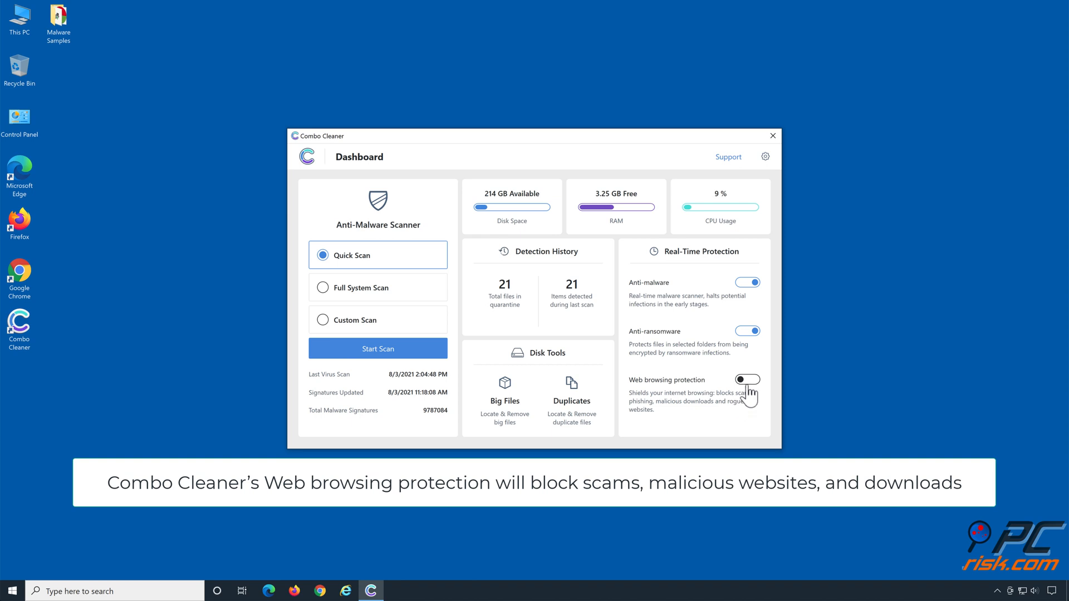
left_click(747, 380)
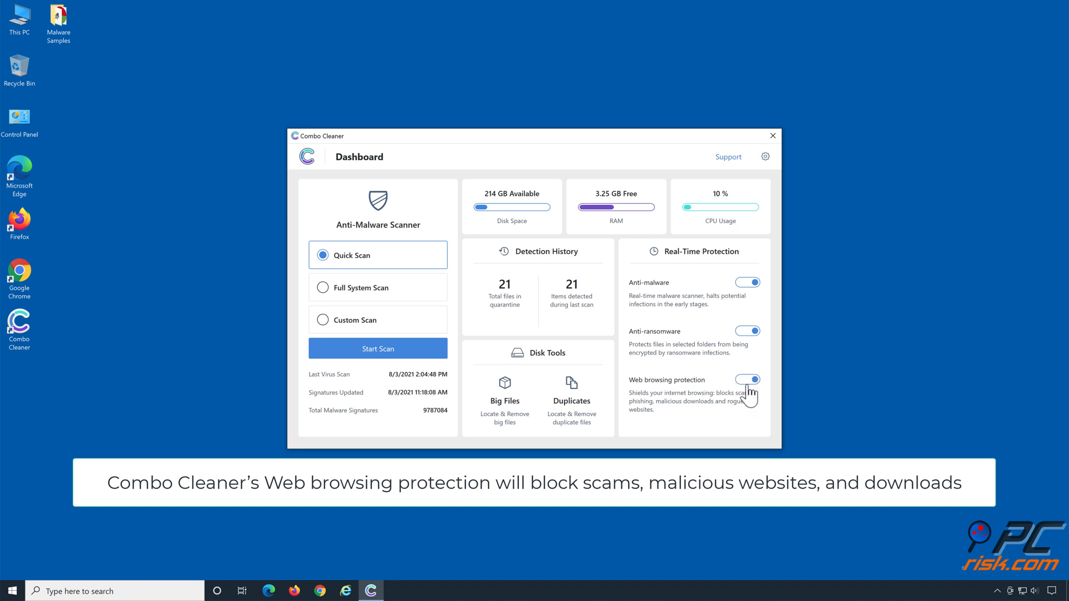